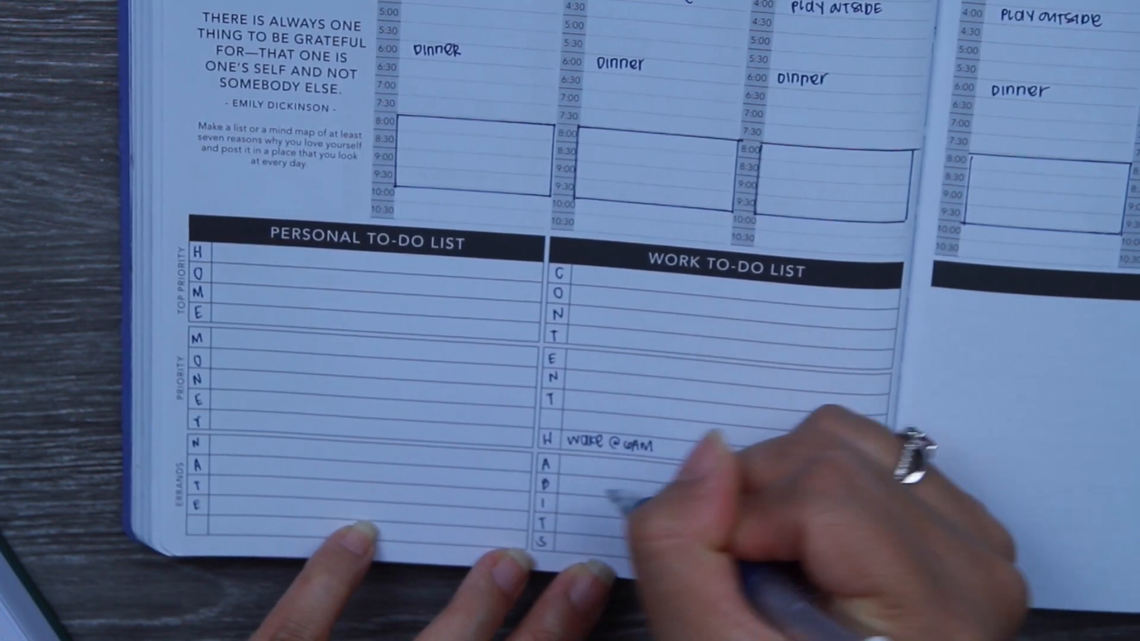
pyautogui.write('devot')
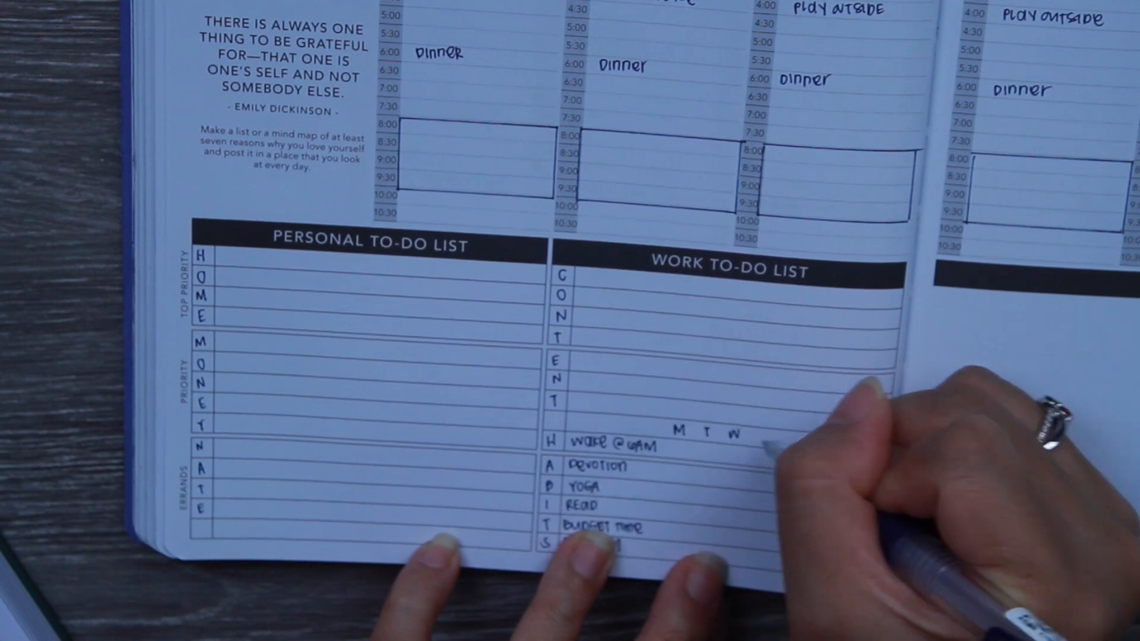
pyautogui.write('TH F')
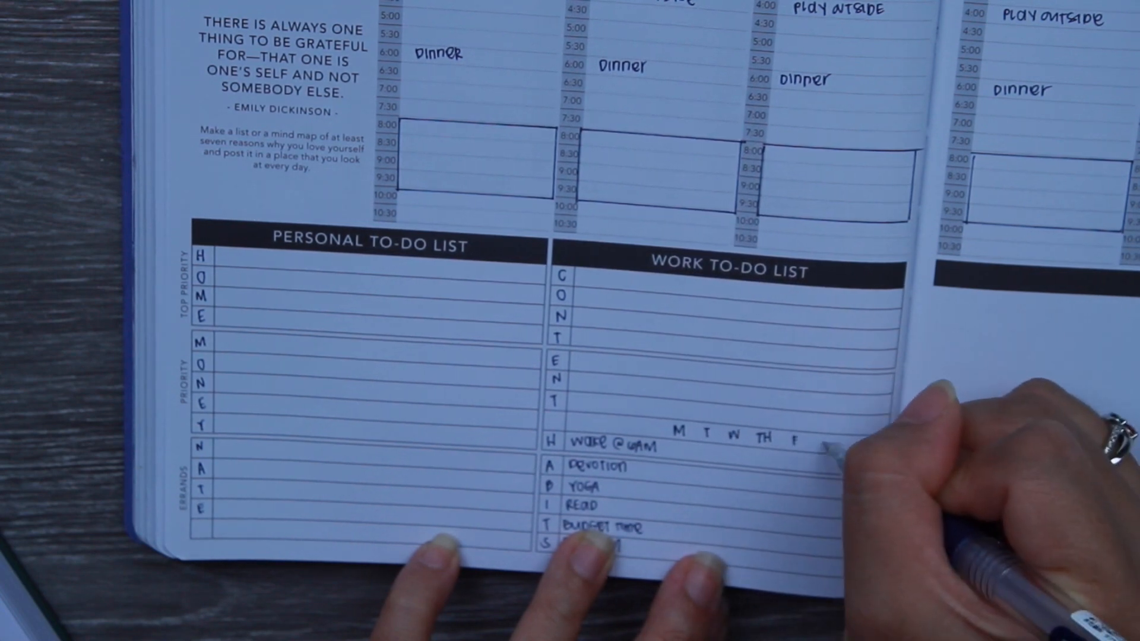